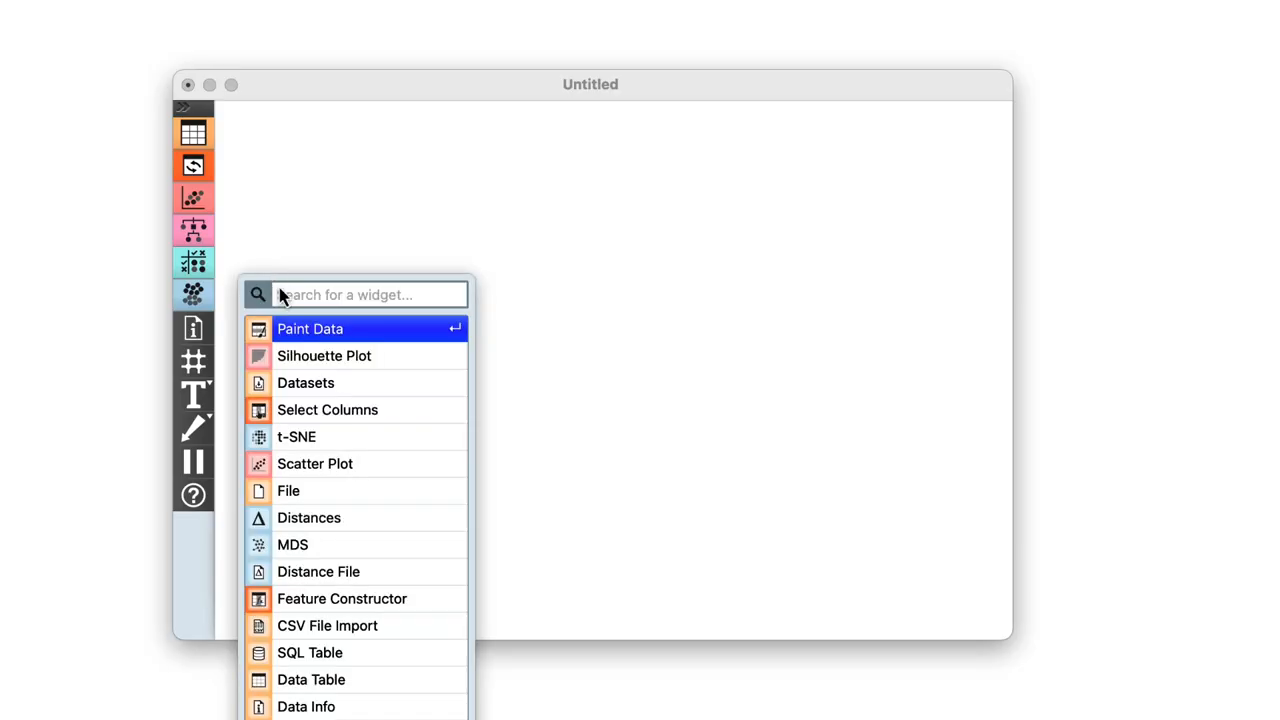
Step: Add a Paint Data widget to the workflow from the canvas widget list
{"action": "left_click", "coordinate": [310, 328]}
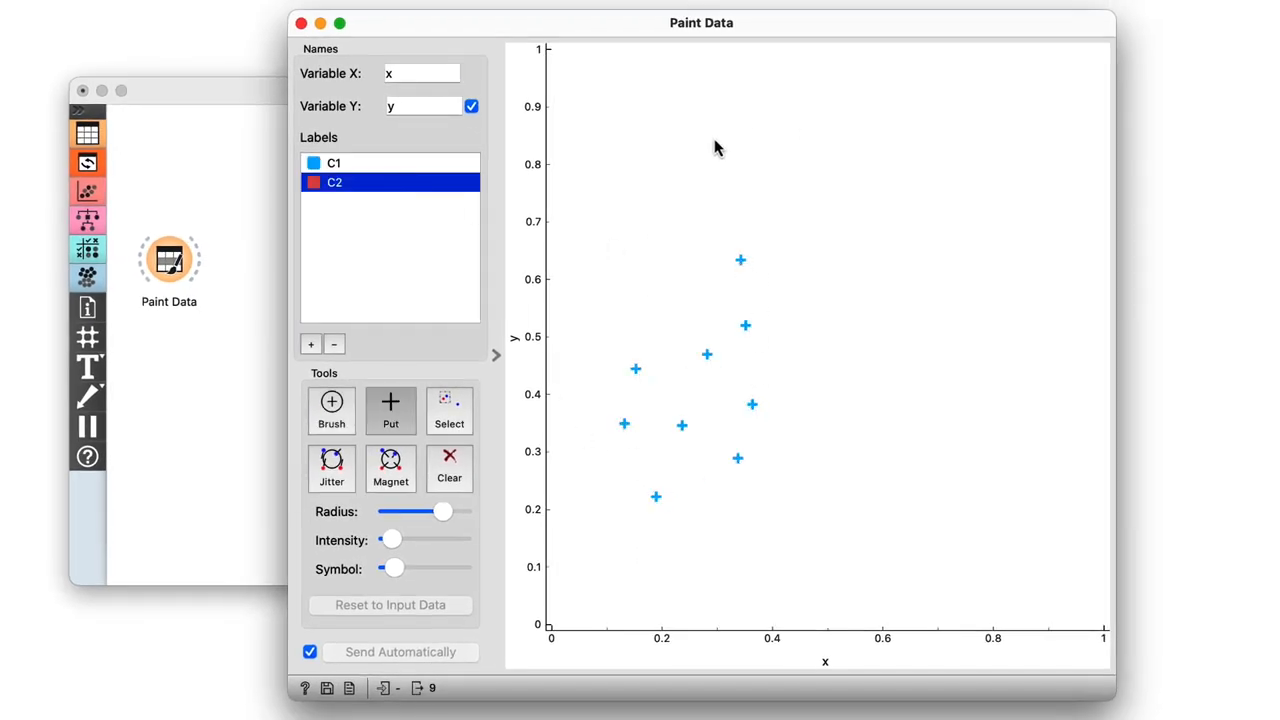
{"action": "left_click", "coordinate": [310, 344]}
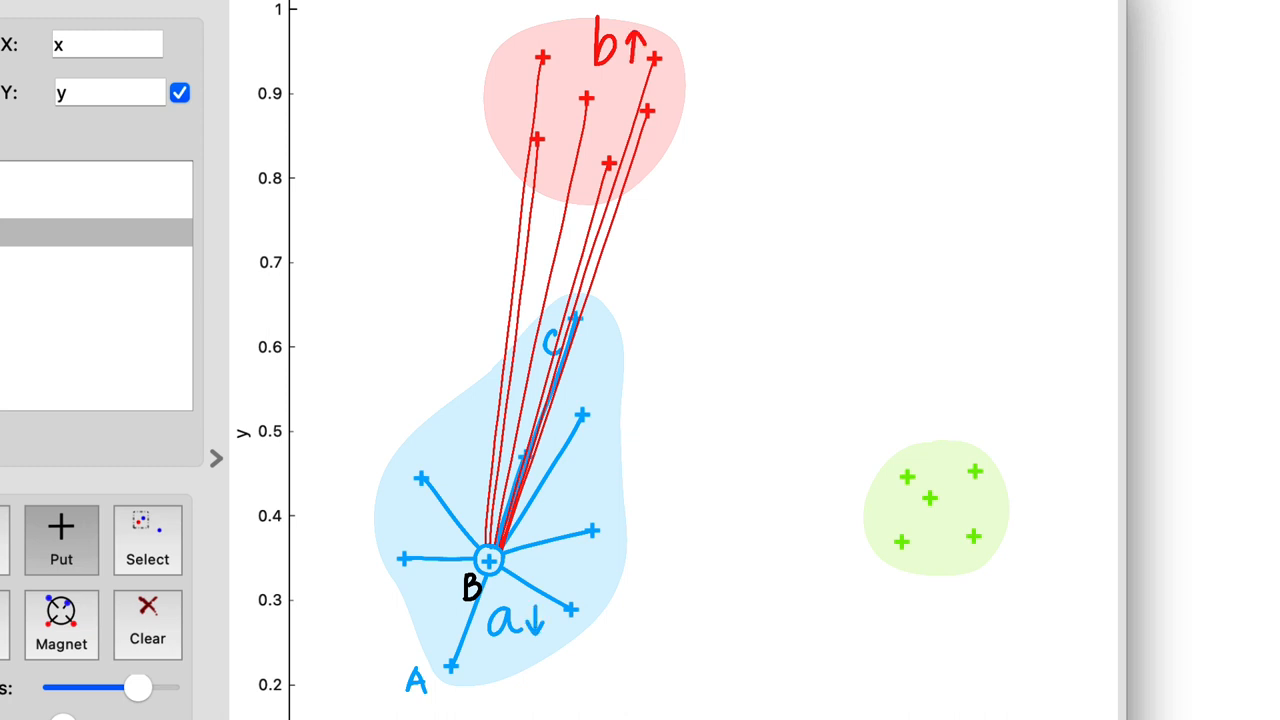
{"action": "type", "text": "b - a"}
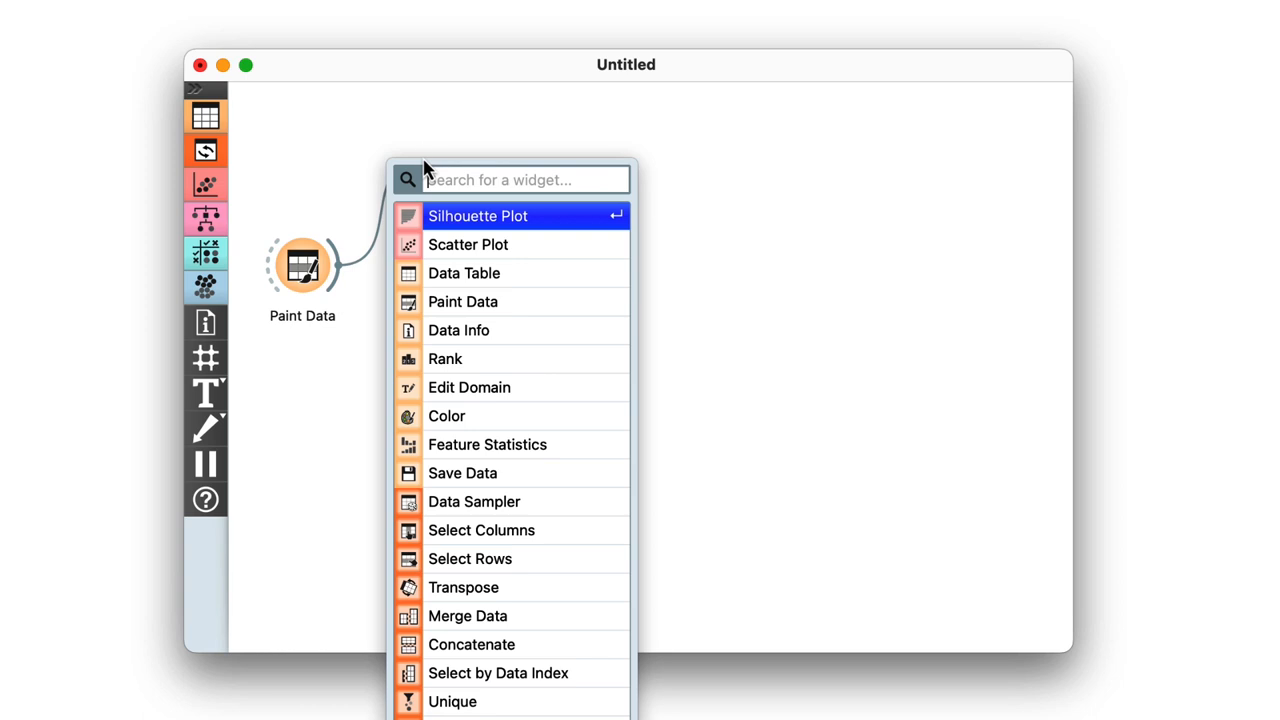
Step: Add a Silhouette Plot fed by Paint Data and widen its bars to the maximum
{"action": "left_click", "coordinate": [478, 216]}
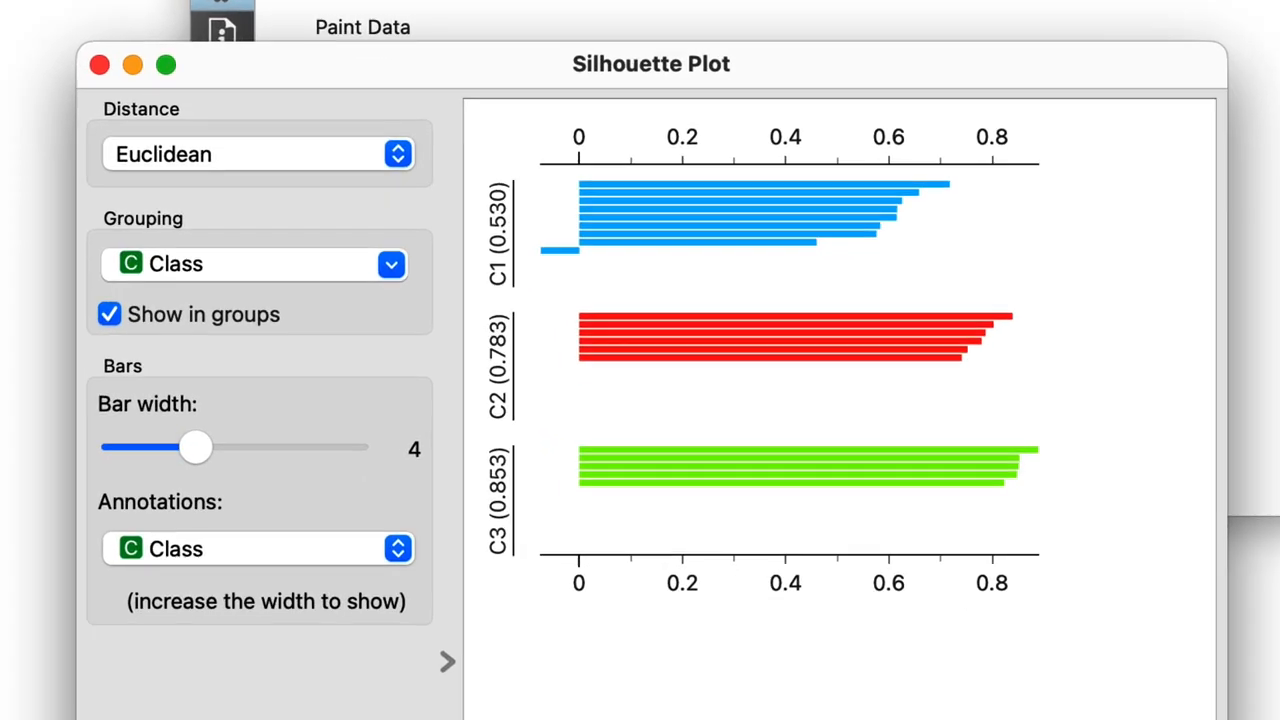
{"action": "left_click_drag", "start_coordinate": [196, 447], "coordinate": [303, 440]}
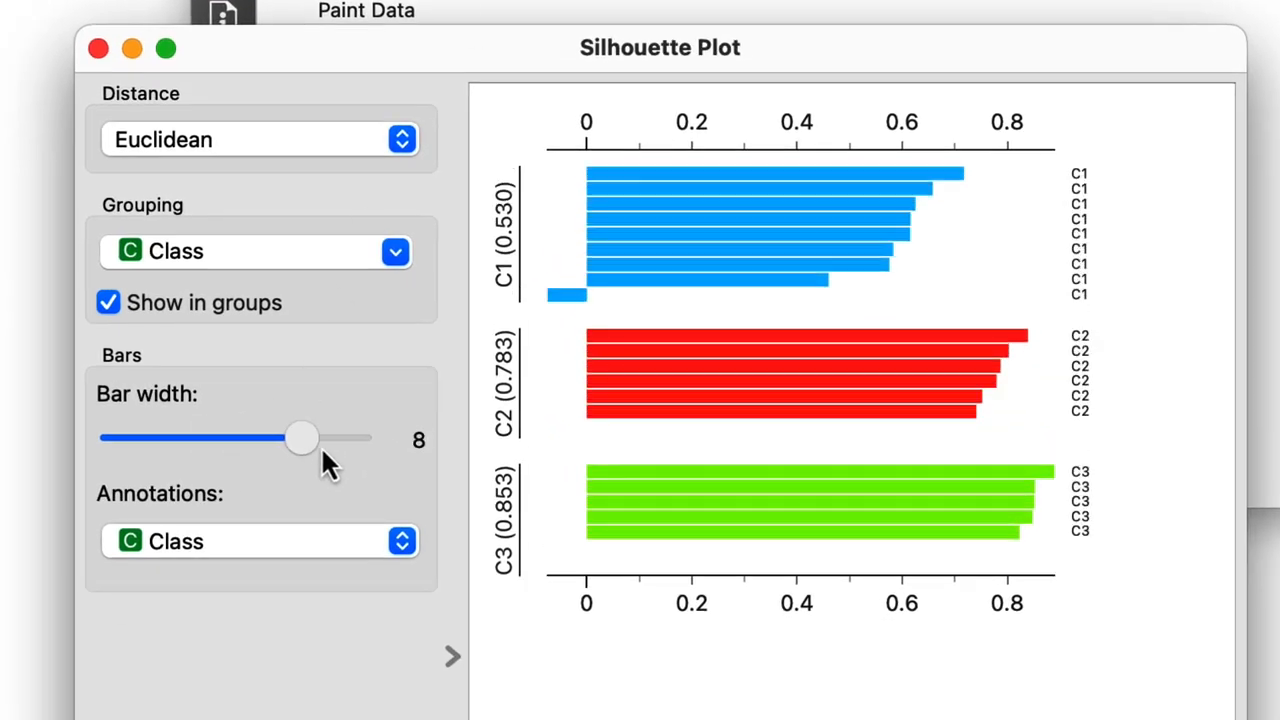
{"action": "left_click_drag", "start_coordinate": [302, 438], "coordinate": [355, 438]}
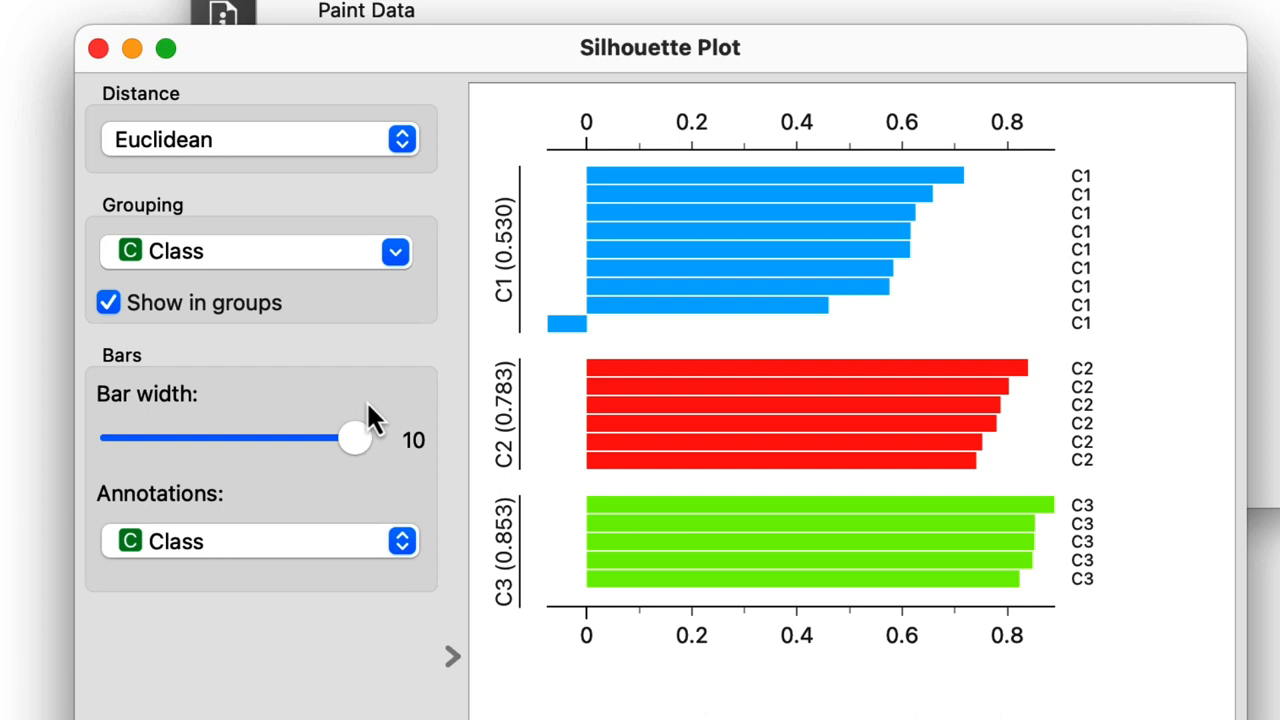
{"action": "mouse_move", "coordinate": [400, 388]}
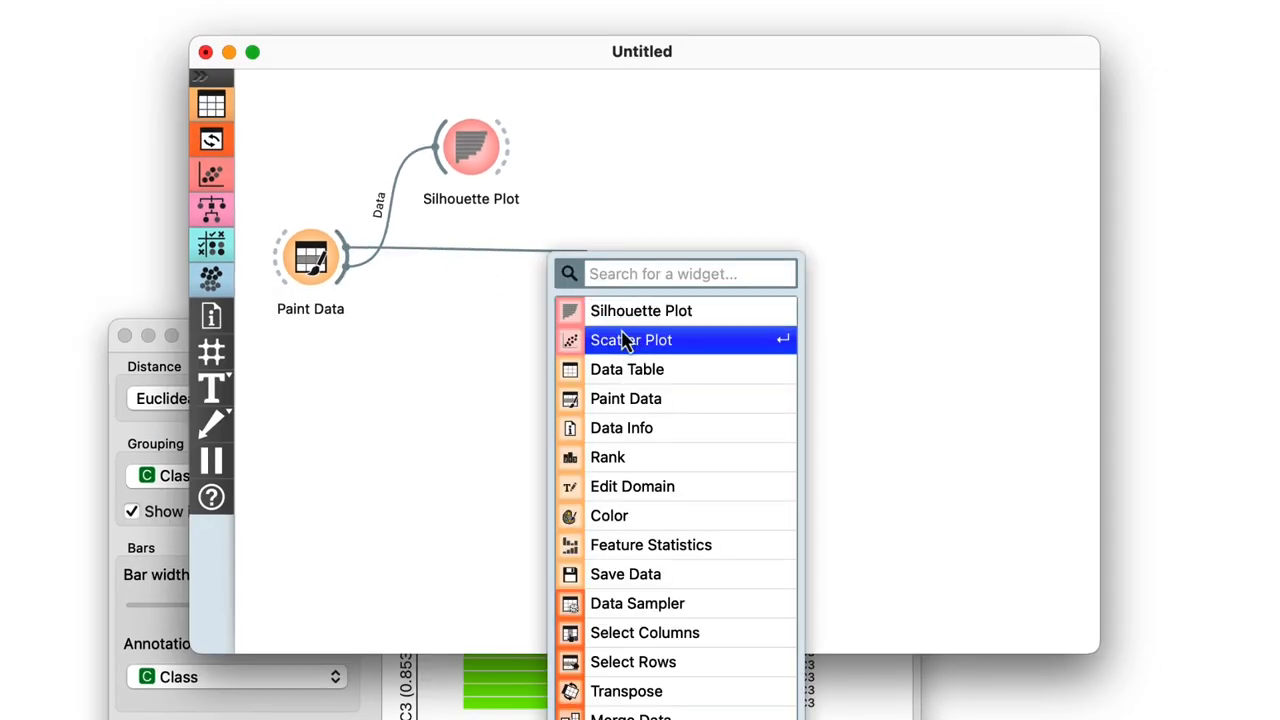
Step: Add a Scatter Plot fed by Paint Data and open its window
{"action": "left_click", "coordinate": [631, 339]}
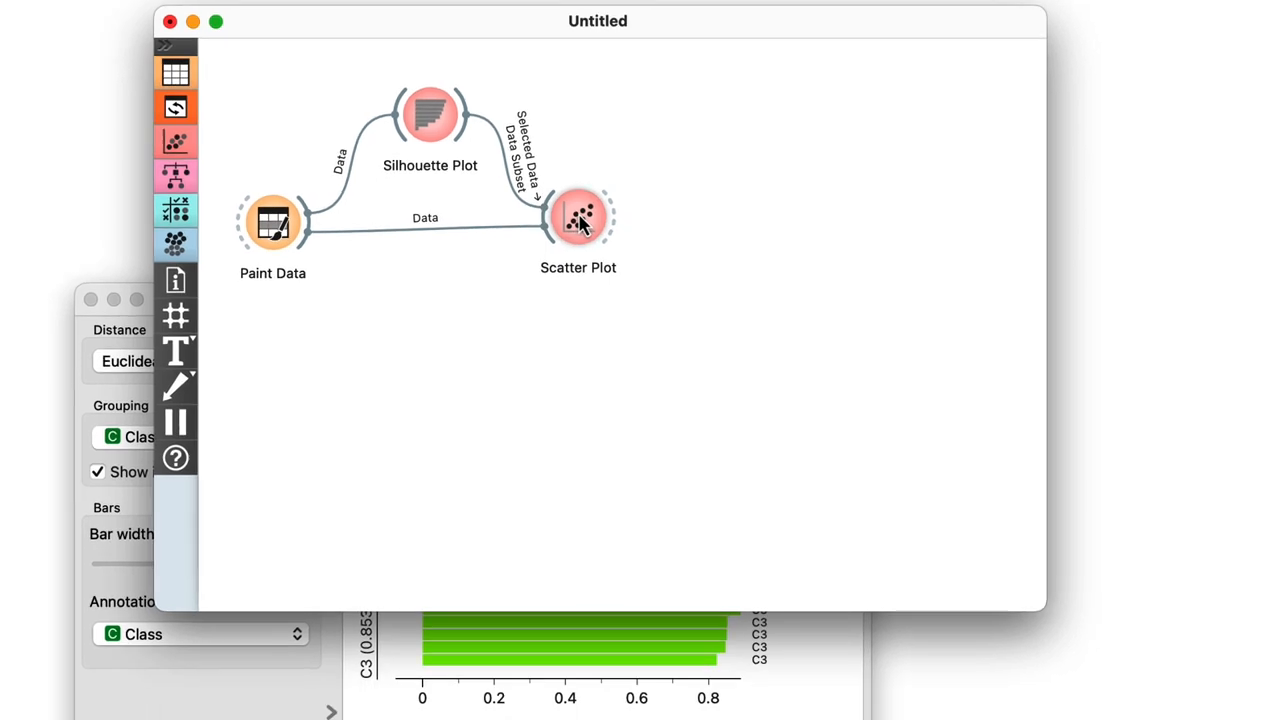
{"action": "double_click", "coordinate": [578, 217]}
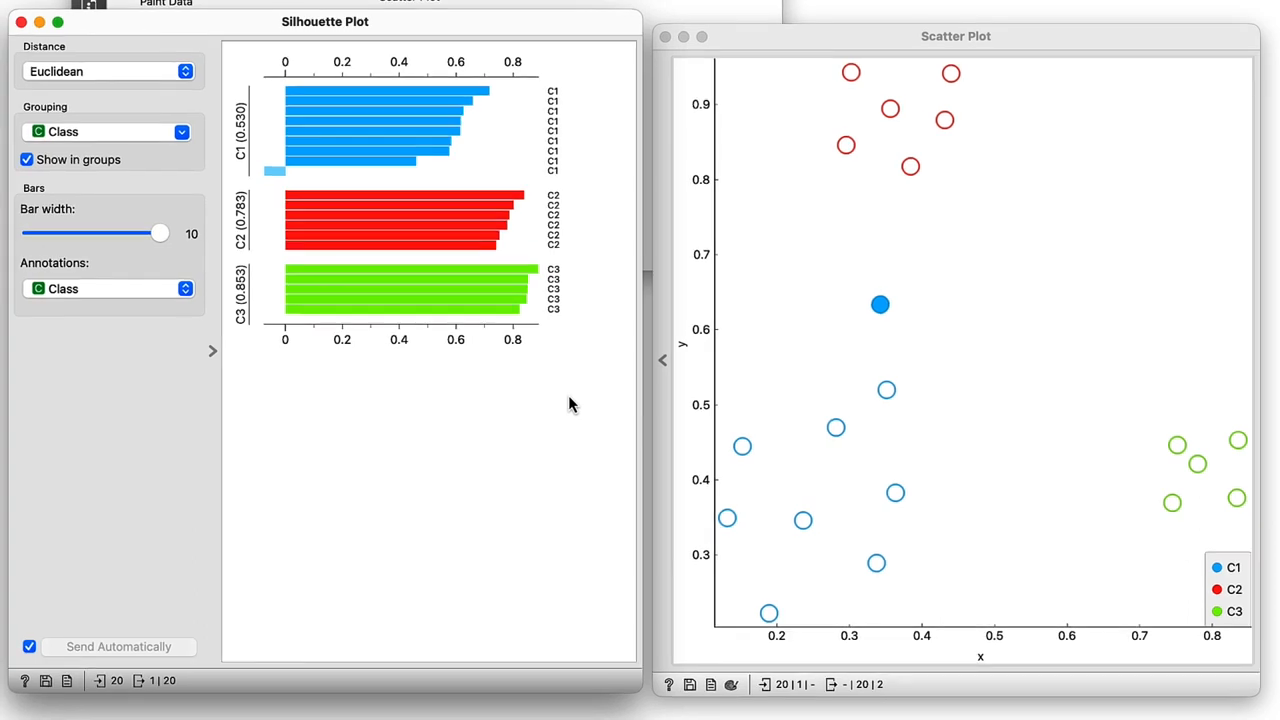
{"action": "mouse_move", "coordinate": [997, 372]}
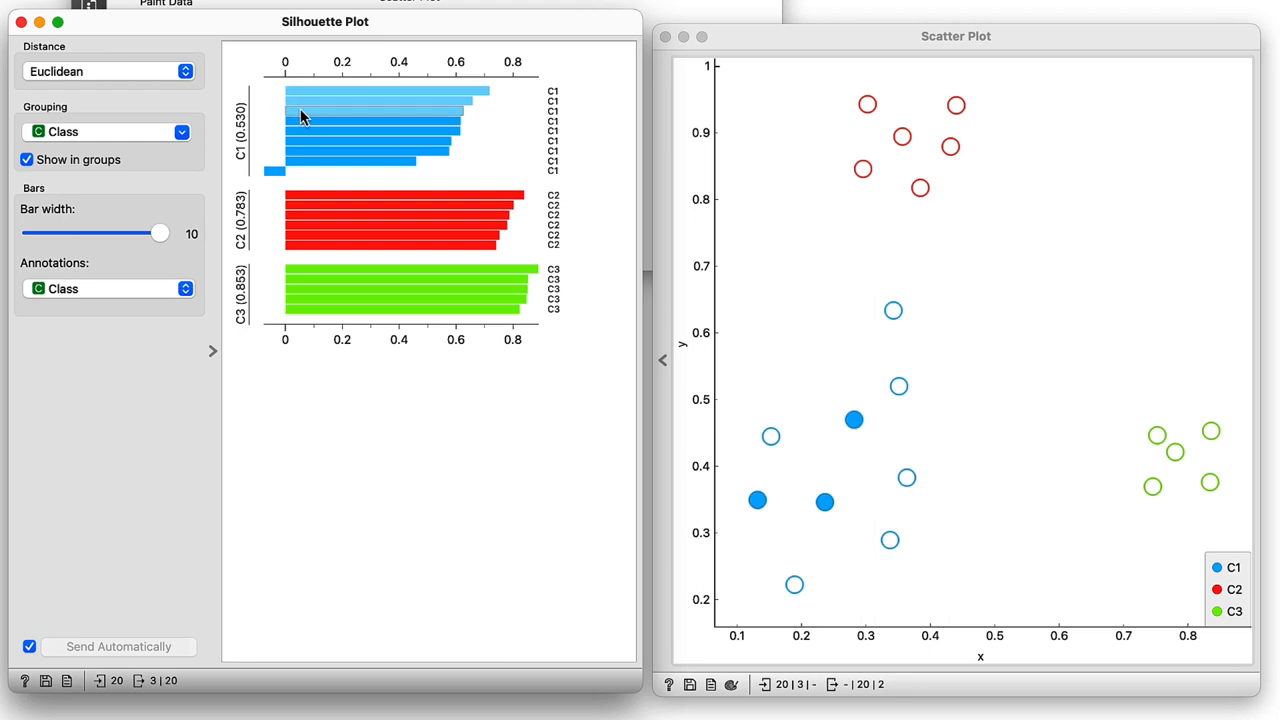
{"action": "mouse_move", "coordinate": [312, 204]}
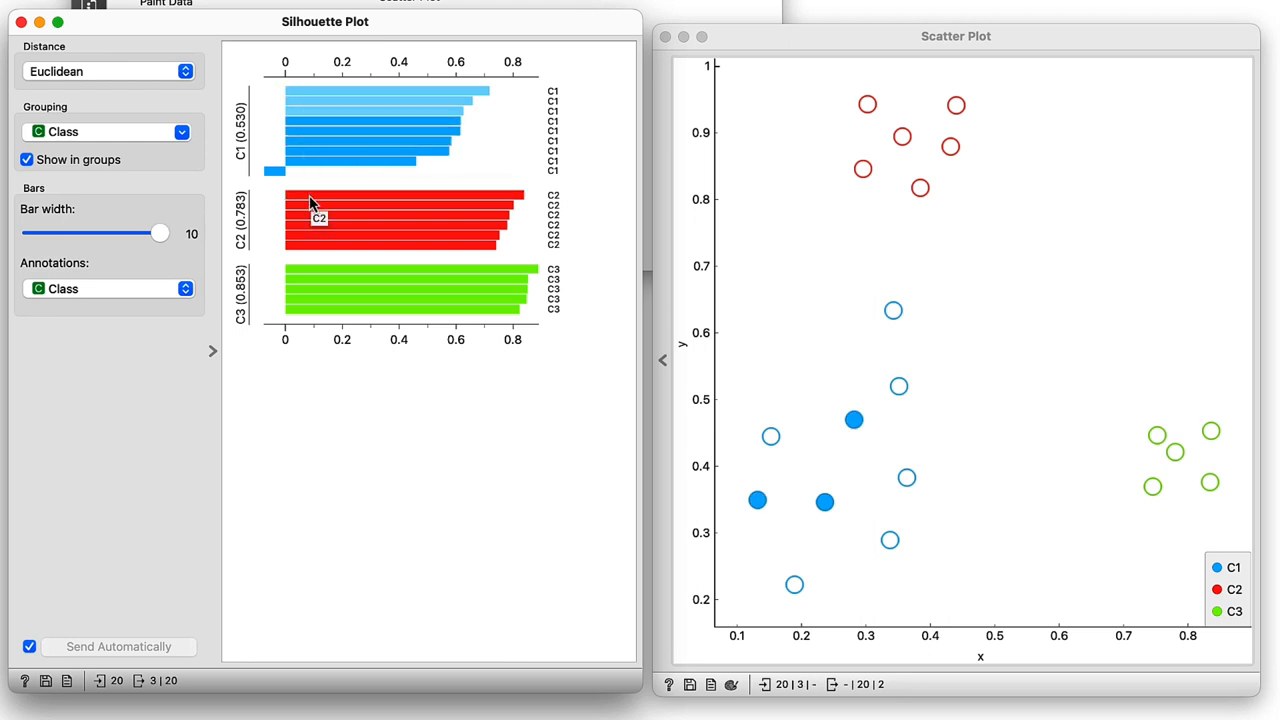